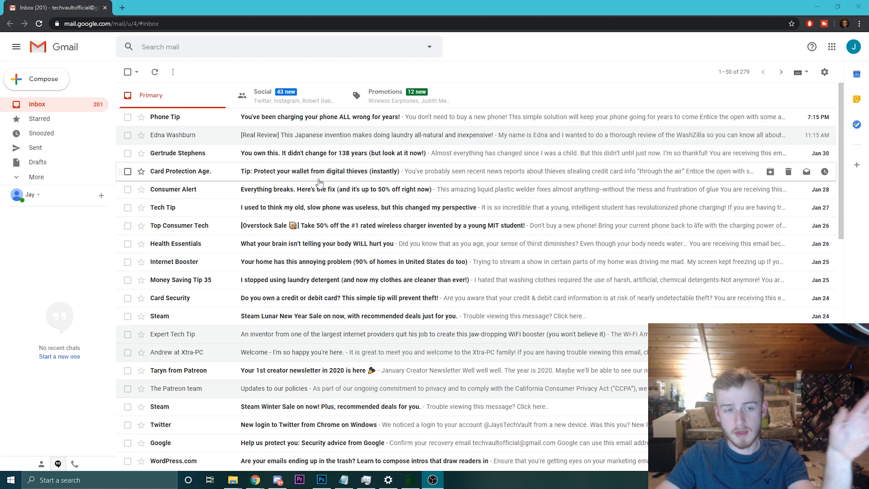
pyautogui.moveTo(240, 352)
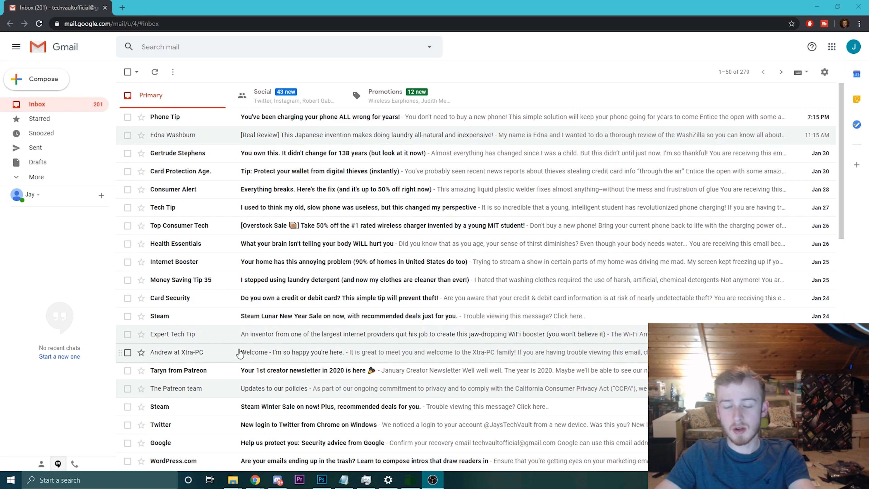
# View the Health Essentials 'What your brain isn't telling your body' email, revealing its Xtra-PC sender address.
pyautogui.click(319, 243)
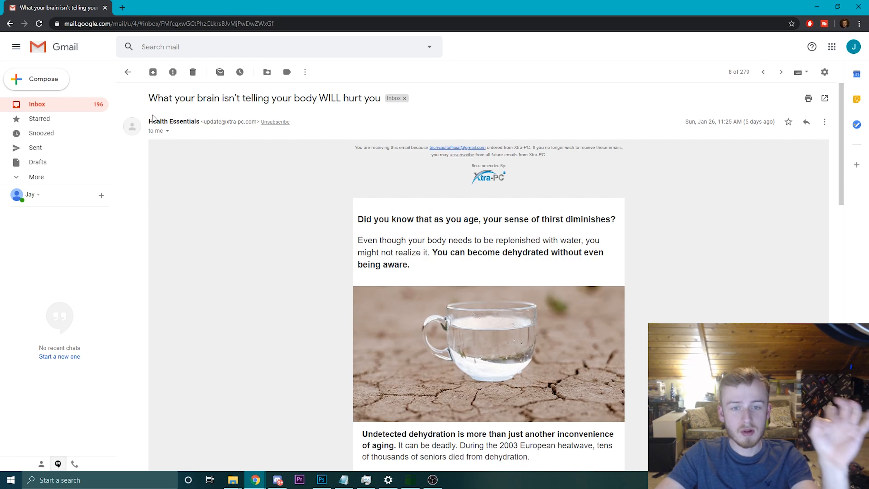